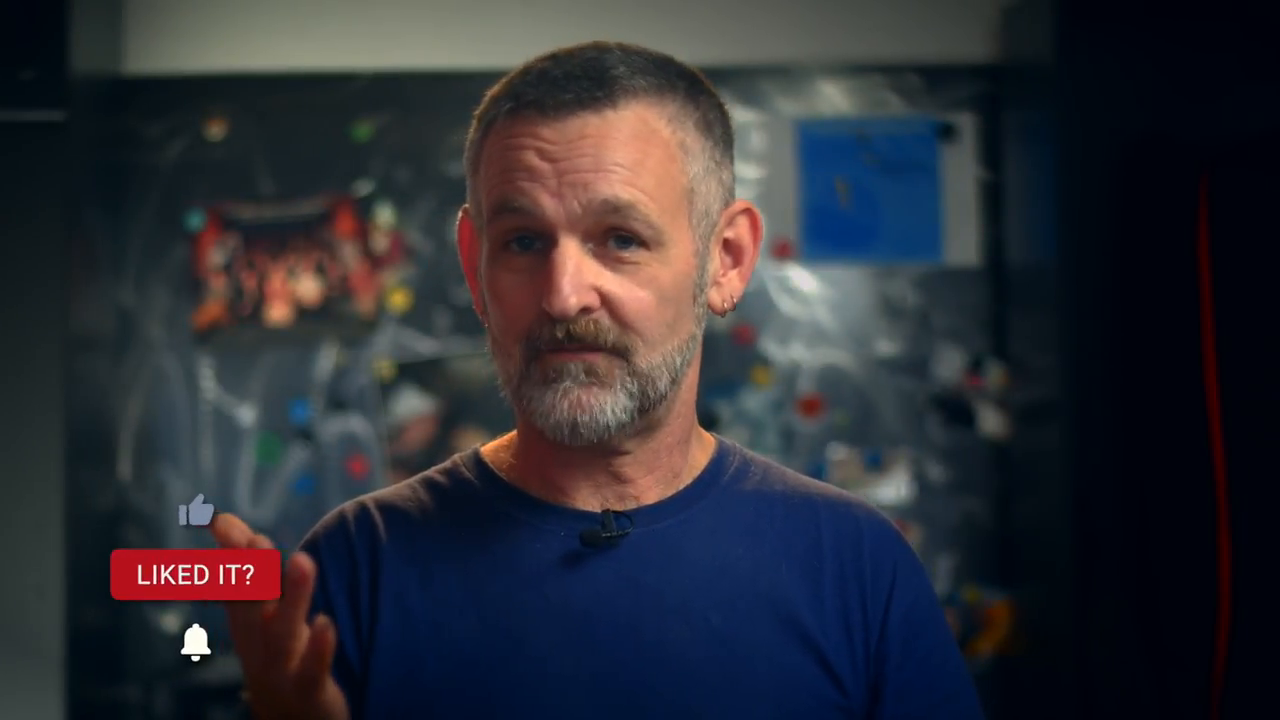
{"action": "left_click", "coordinate": [195, 514]}
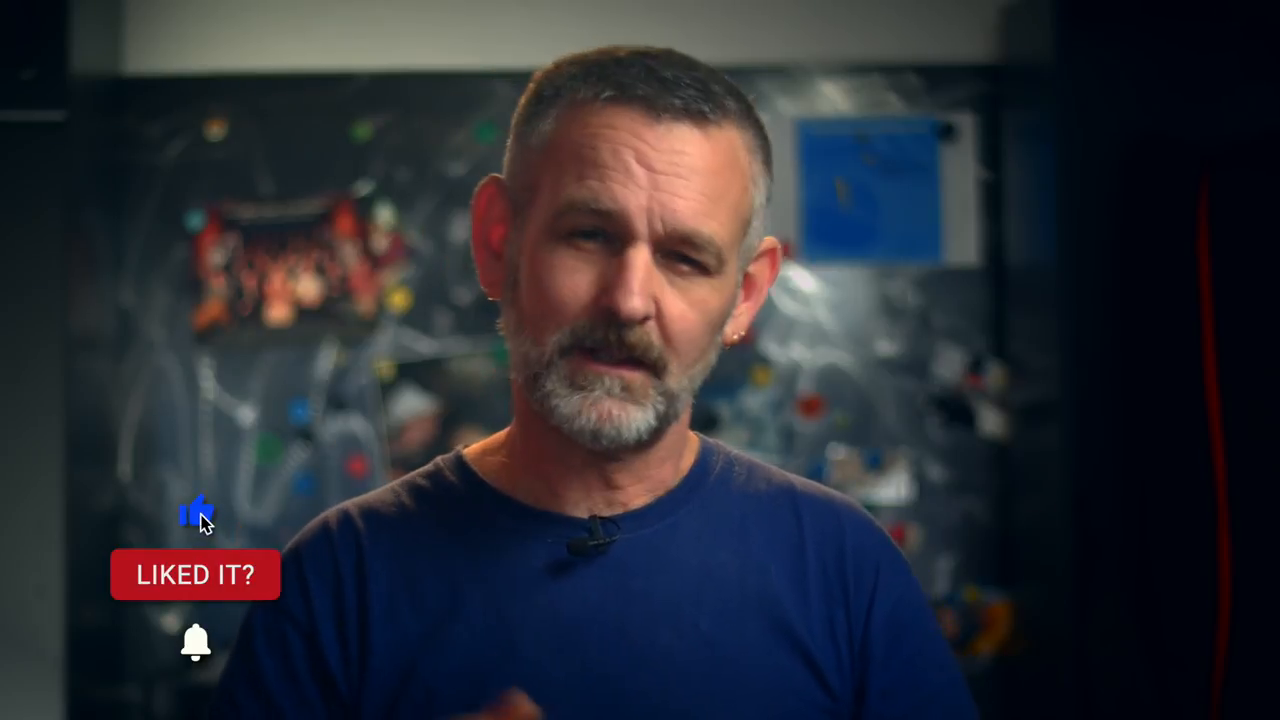